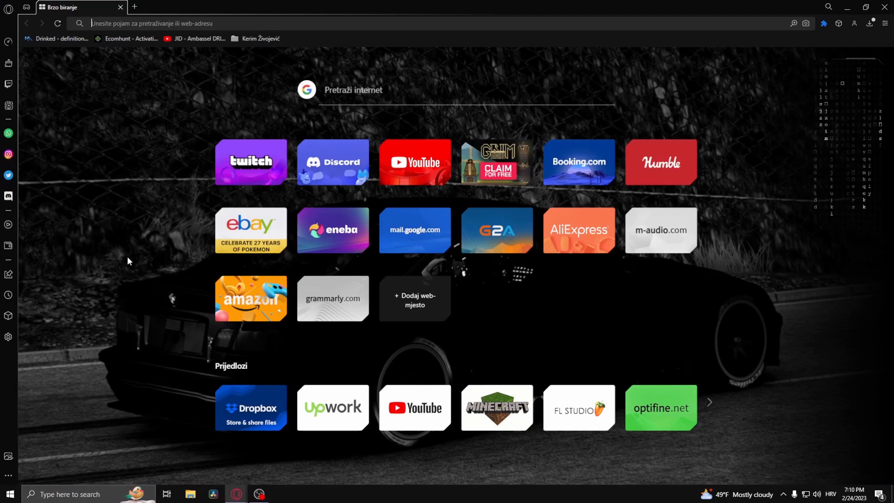
{"action": "mouse_move", "coordinate": [152, 154]}
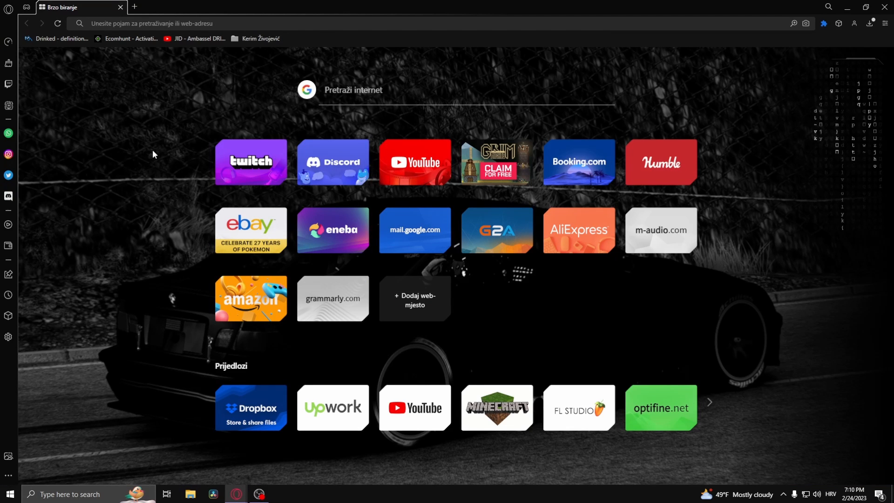
- Search Google for "dll files" from the Opera GX address bar
{"action": "type", "text": "dll f"}
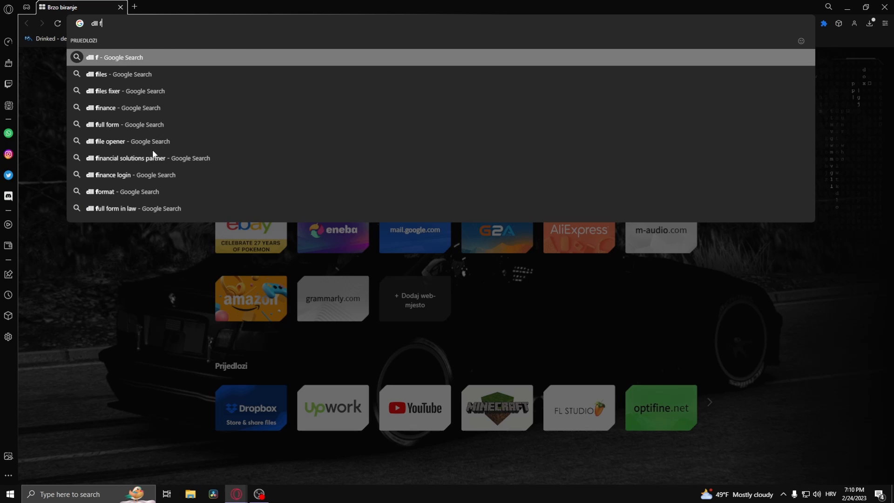
{"action": "left_click", "coordinate": [124, 73]}
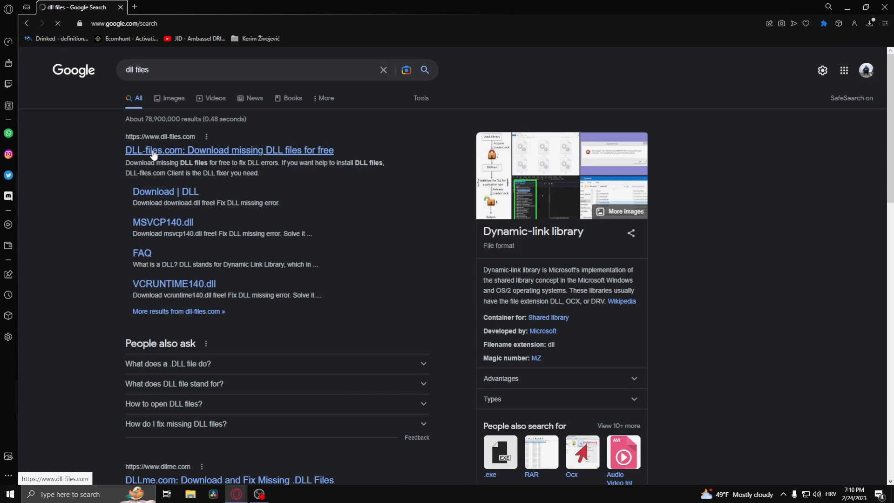
- Search DLL-files.com for opengl32.dll
{"action": "left_click", "coordinate": [229, 150]}
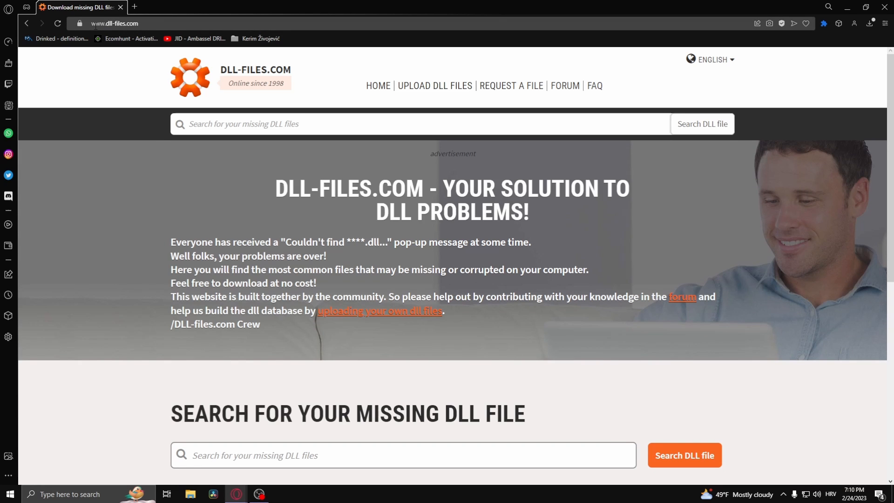
{"action": "type", "text": "opengl32.dll"}
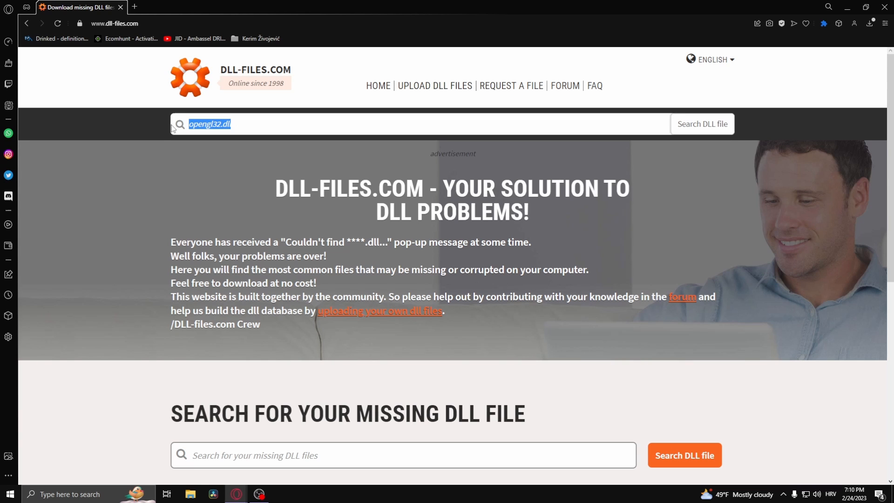
{"action": "left_click", "coordinate": [703, 124]}
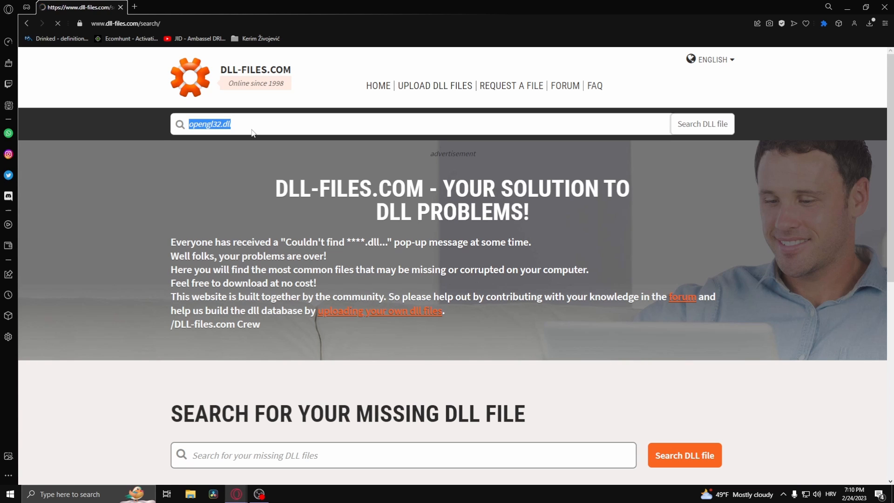
{"action": "left_click", "coordinate": [703, 124]}
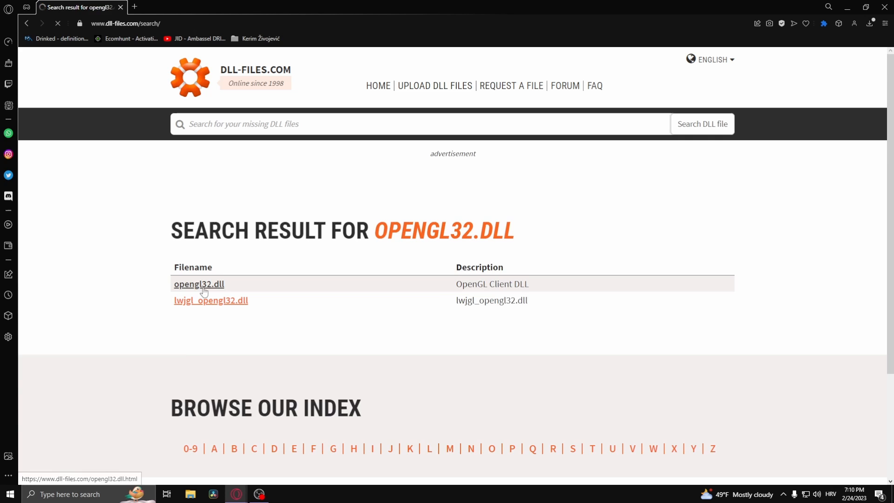
- Download the 64-bit opengl32.dll zip from its file page
{"action": "left_click", "coordinate": [199, 284]}
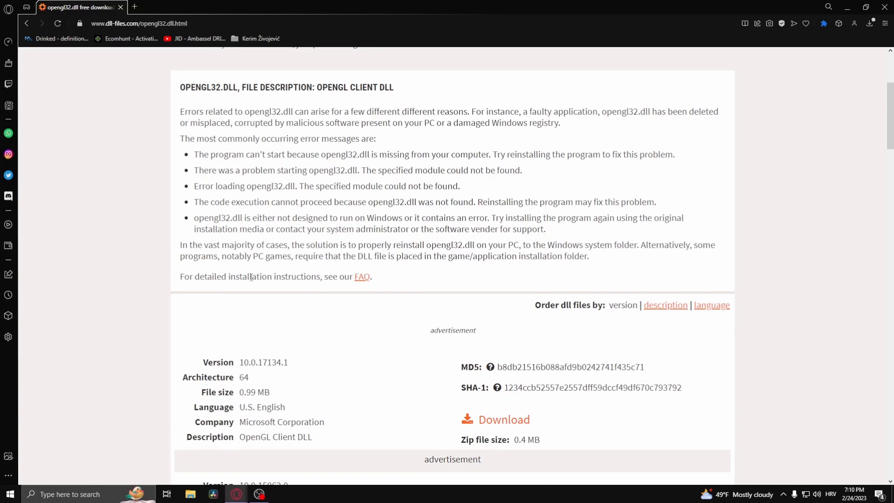
{"action": "left_click", "coordinate": [503, 419]}
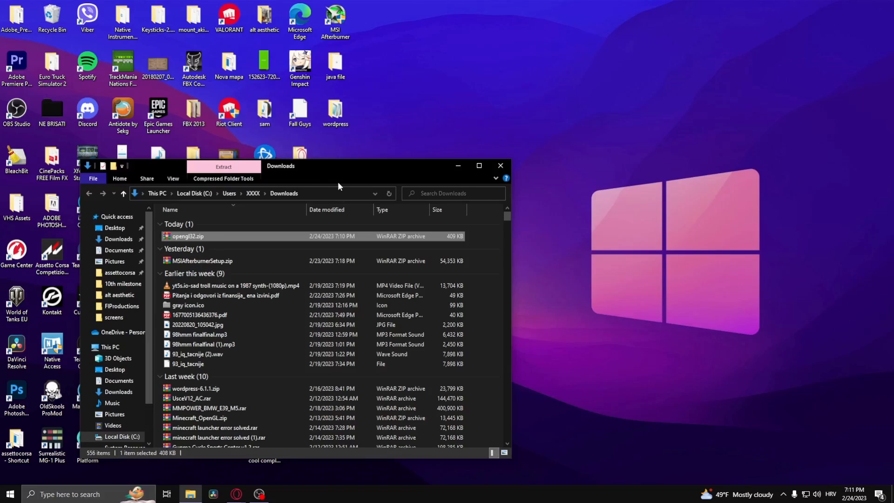
- Extract opengl32.zip from Downloads so opengl32.dll lands on the desktop
{"action": "right_click", "coordinate": [417, 234]}
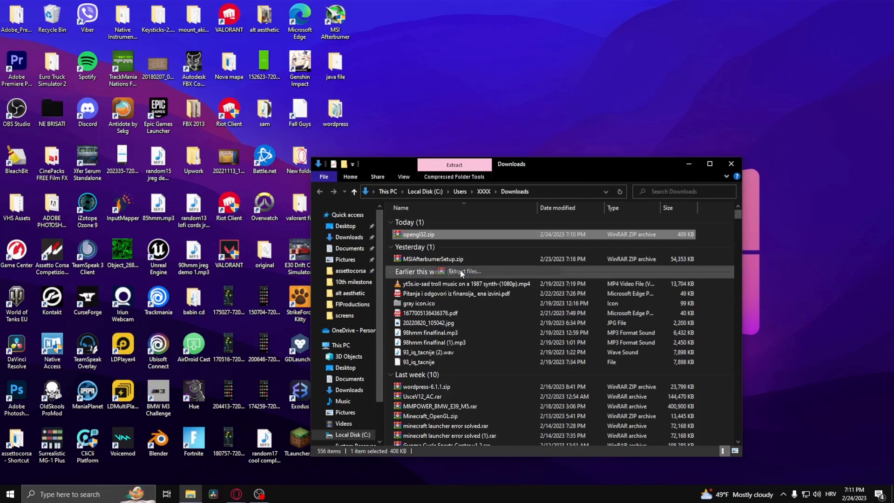
{"action": "left_click", "coordinate": [461, 271]}
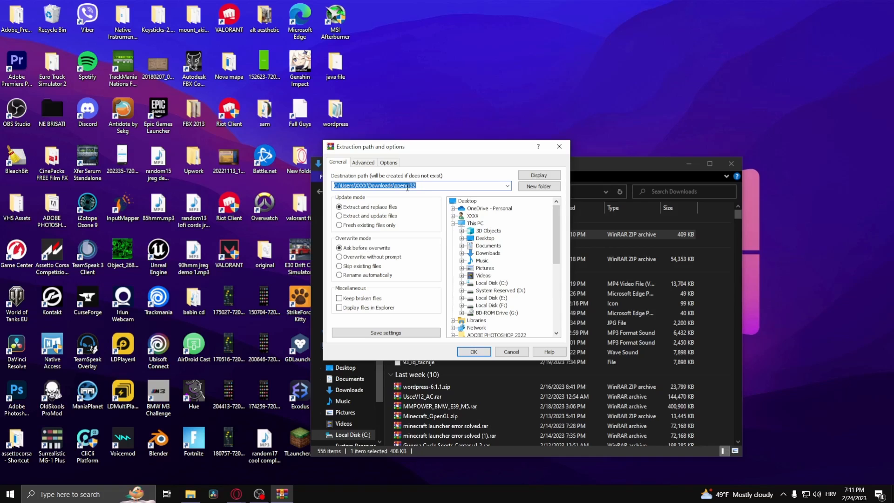
{"action": "left_click", "coordinate": [473, 352]}
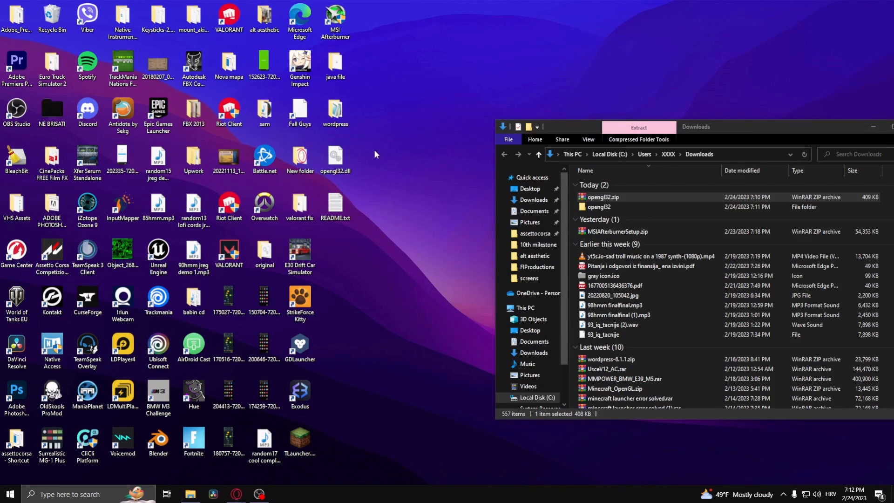
{"action": "mouse_move", "coordinate": [334, 449]}
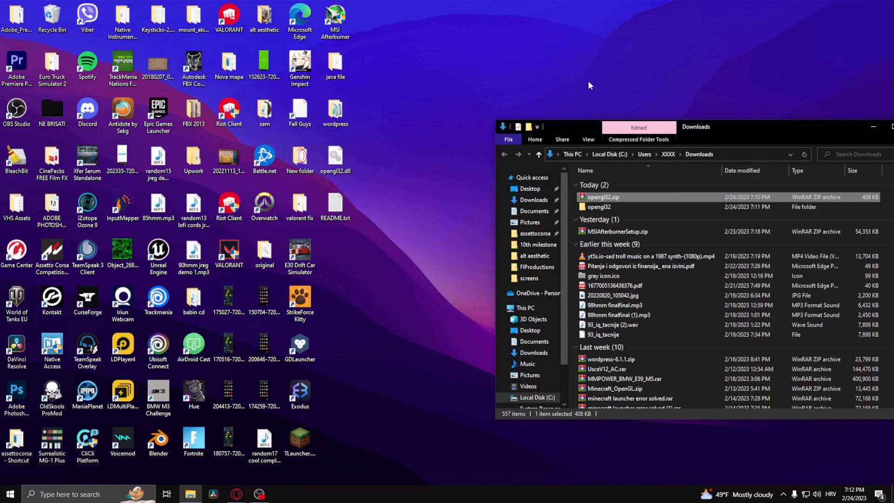
- Run %appdata%, enter .minecraft and search it for "opengl" to list the lwjgl-opengl jars
{"action": "key", "text": "Win+r"}
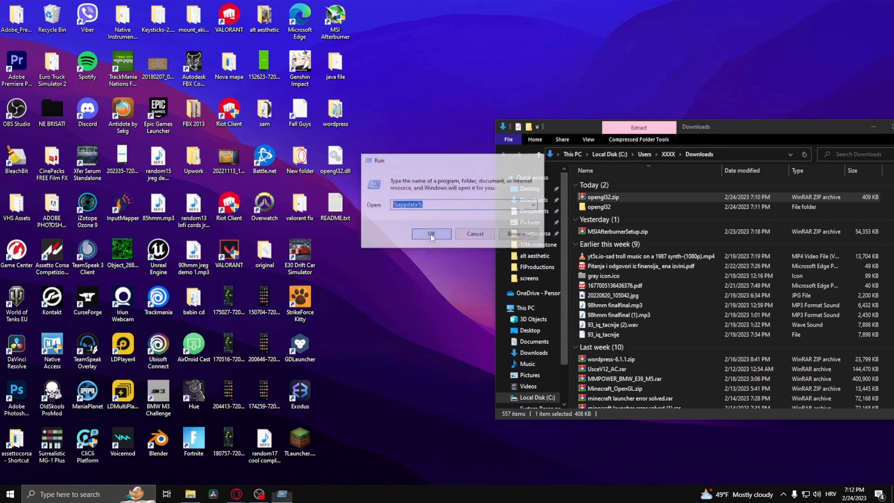
{"action": "left_click", "coordinate": [430, 233]}
{"action": "type", "text": "o"}
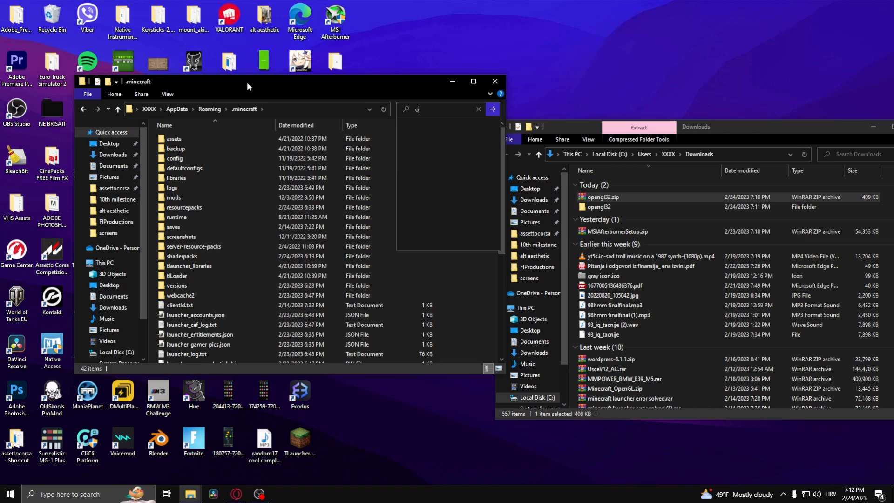
{"action": "type", "text": "pengl"}
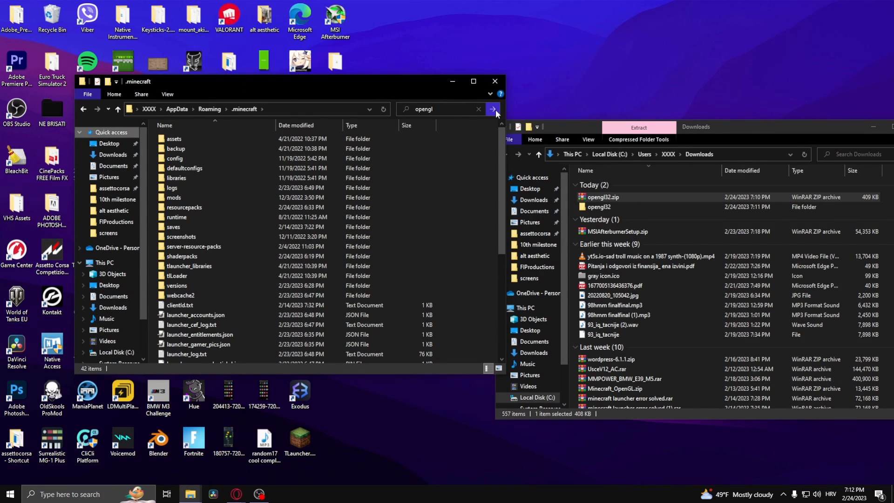
{"action": "left_click", "coordinate": [491, 109]}
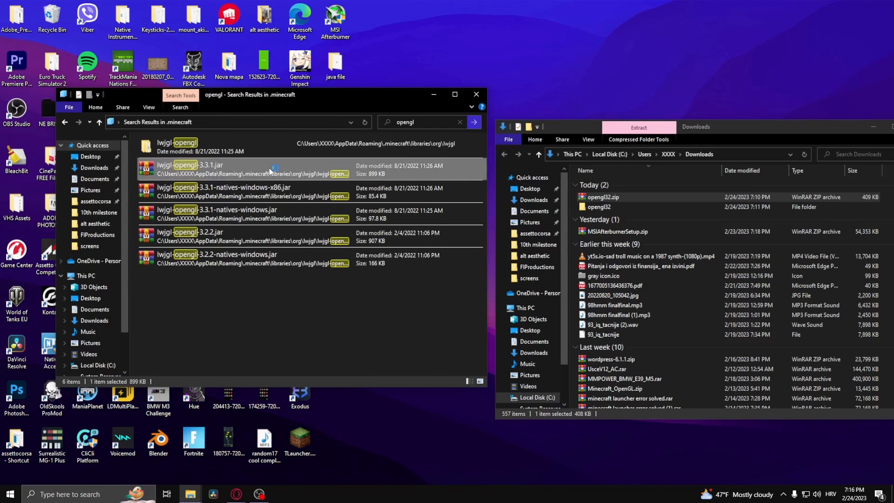
- Browse lwjgl-opengl-3.3.1.jar in WinRAR down to its org/lwjgl/opengl class folder
{"action": "double_click", "coordinate": [191, 165]}
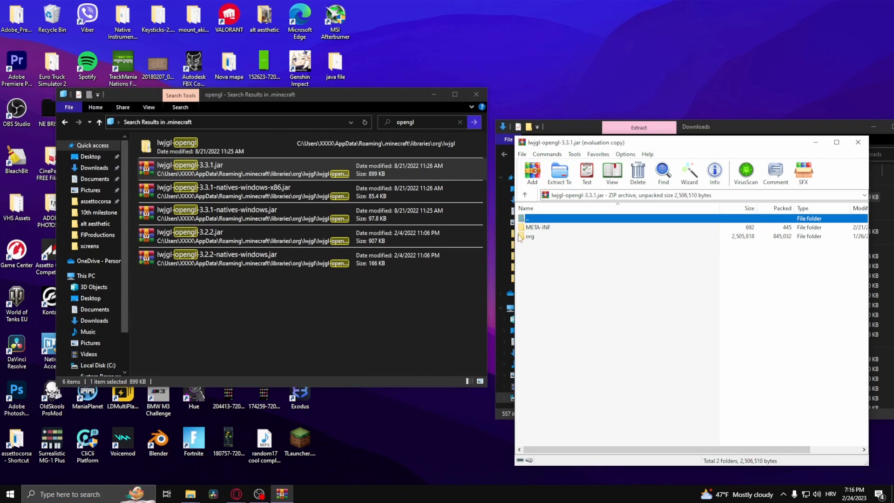
{"action": "mouse_move", "coordinate": [542, 236]}
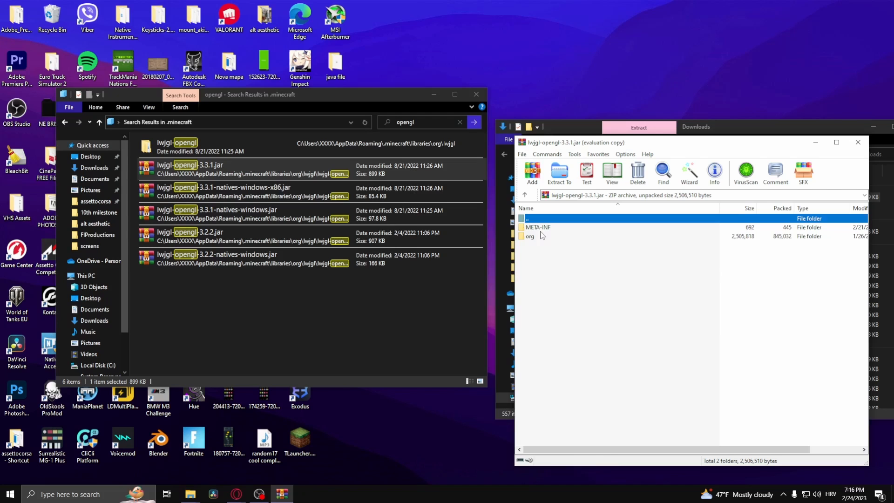
{"action": "double_click", "coordinate": [529, 235]}
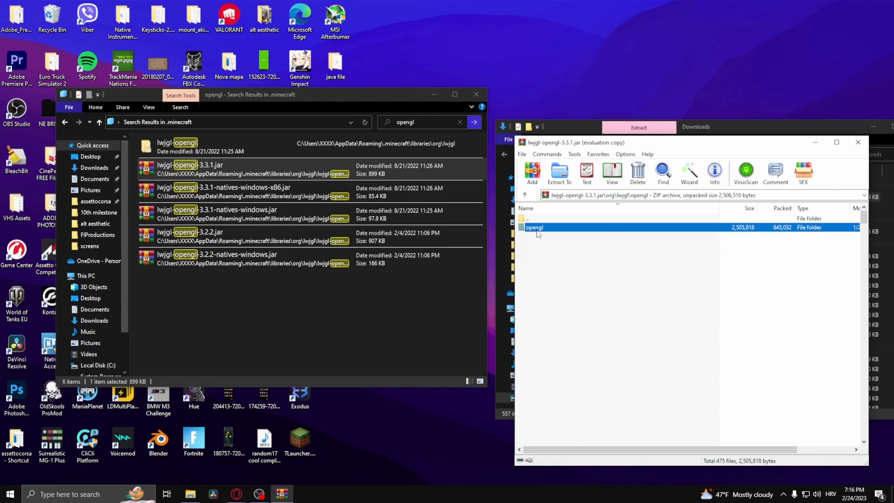
{"action": "double_click", "coordinate": [535, 227]}
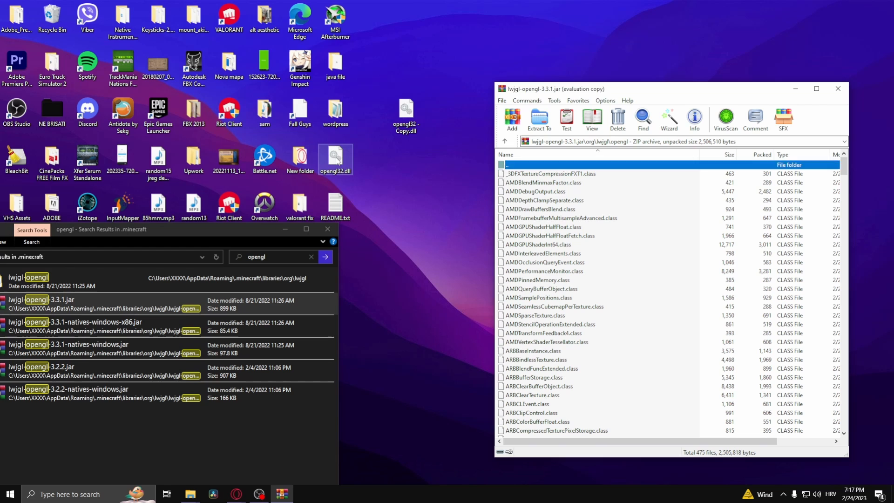
- Switch to lwjgl-opengl-3.2.2.jar and enter its opengl class folder
{"action": "left_click", "coordinate": [511, 121]}
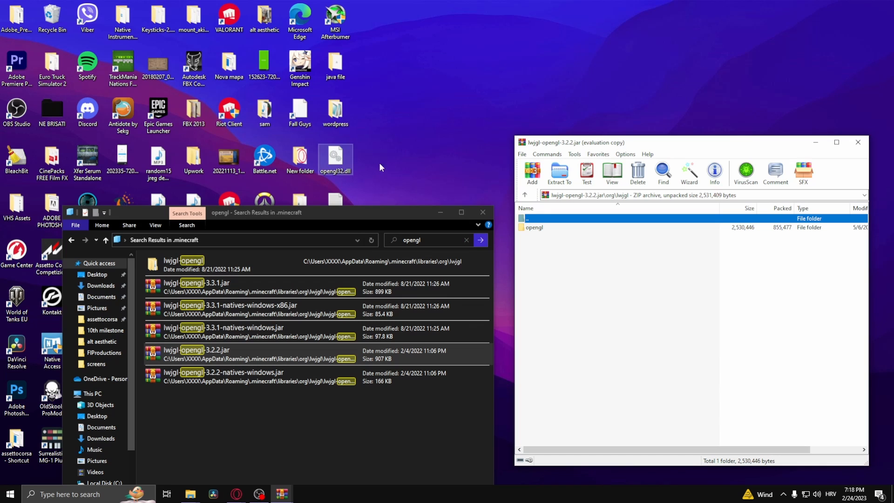
{"action": "double_click", "coordinate": [532, 227]}
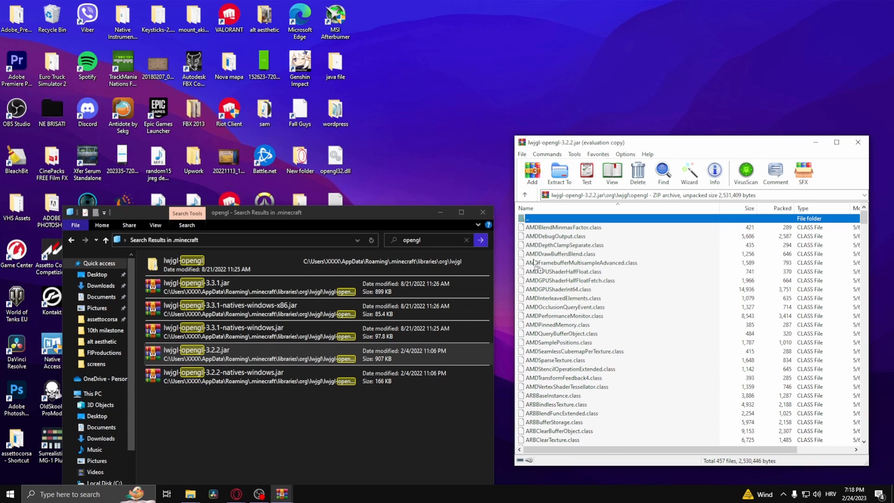